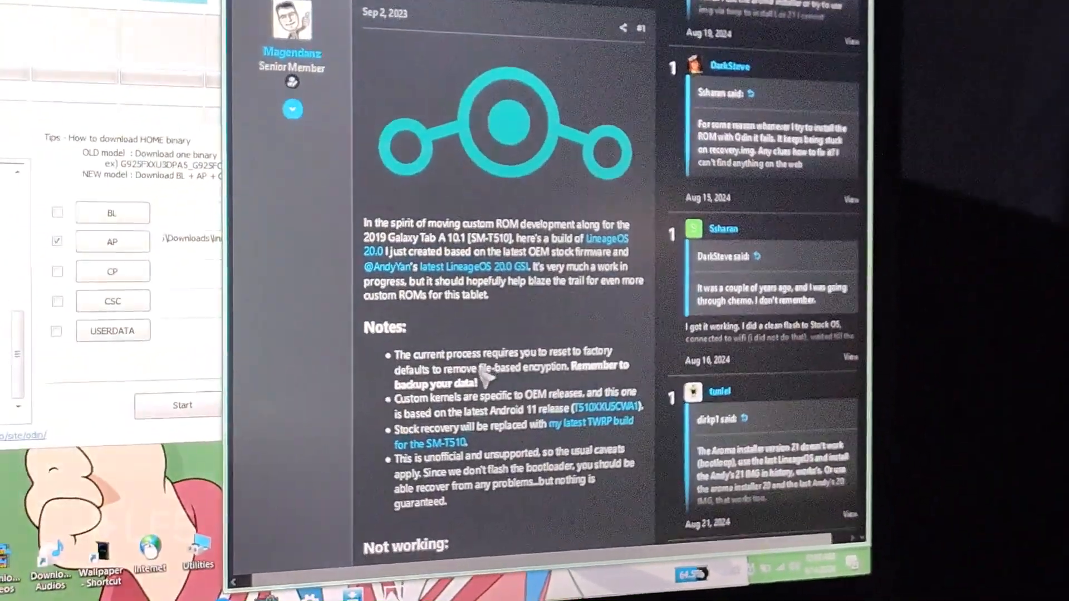
# Step: Continue past the unlocked-bootloader warning with the Power key so the tablet boots into TWRP
pyautogui.scroll(-3)
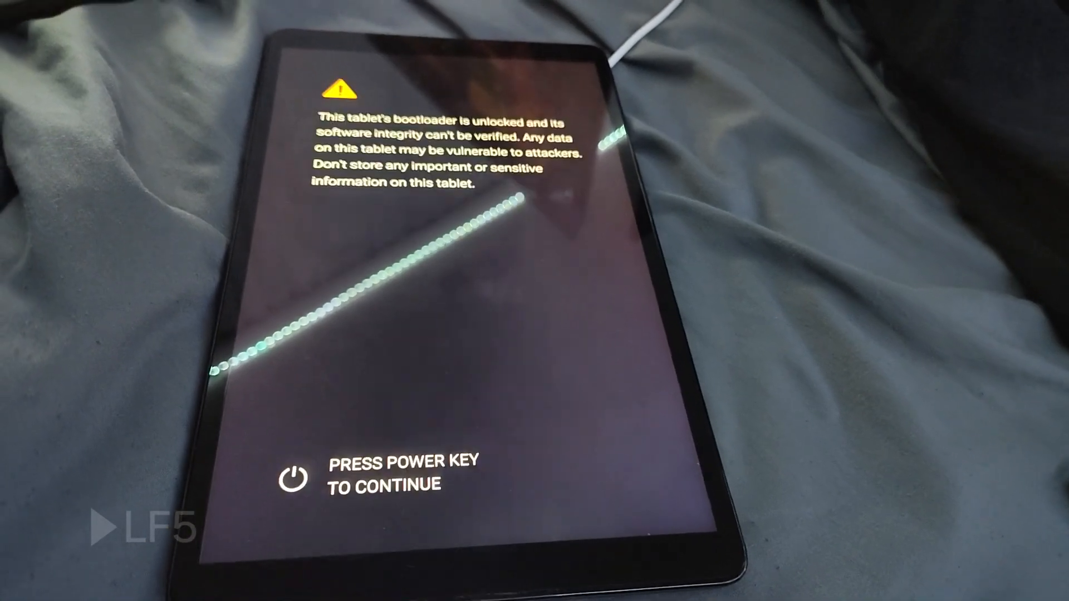
pyautogui.press('power')
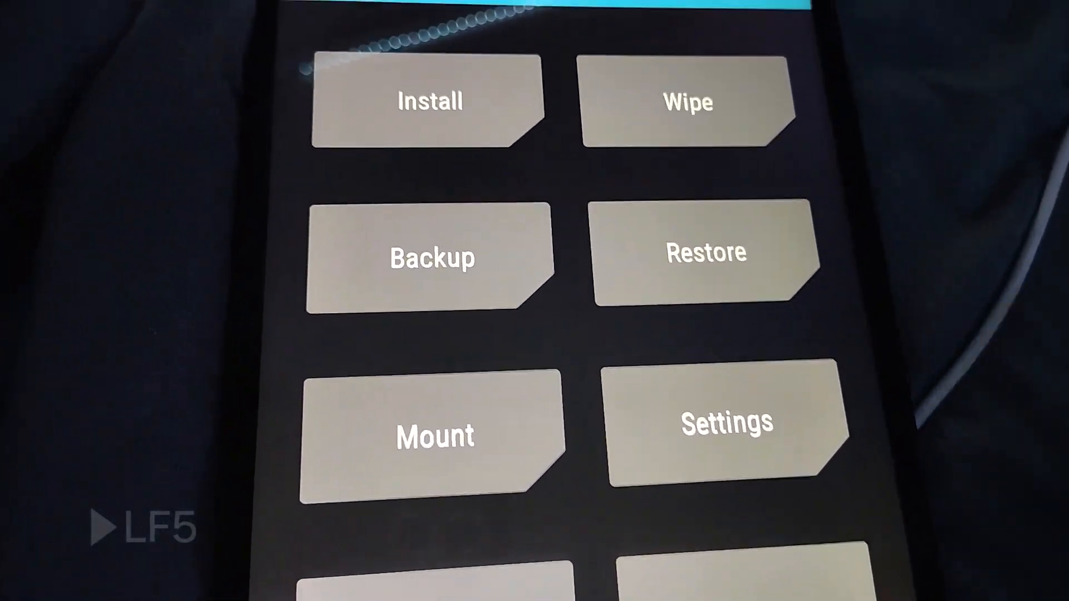
# Step: Finish the TWRP operation and reboot the tablet into the freshly flashed LineageOS system
pyautogui.click(689, 102)
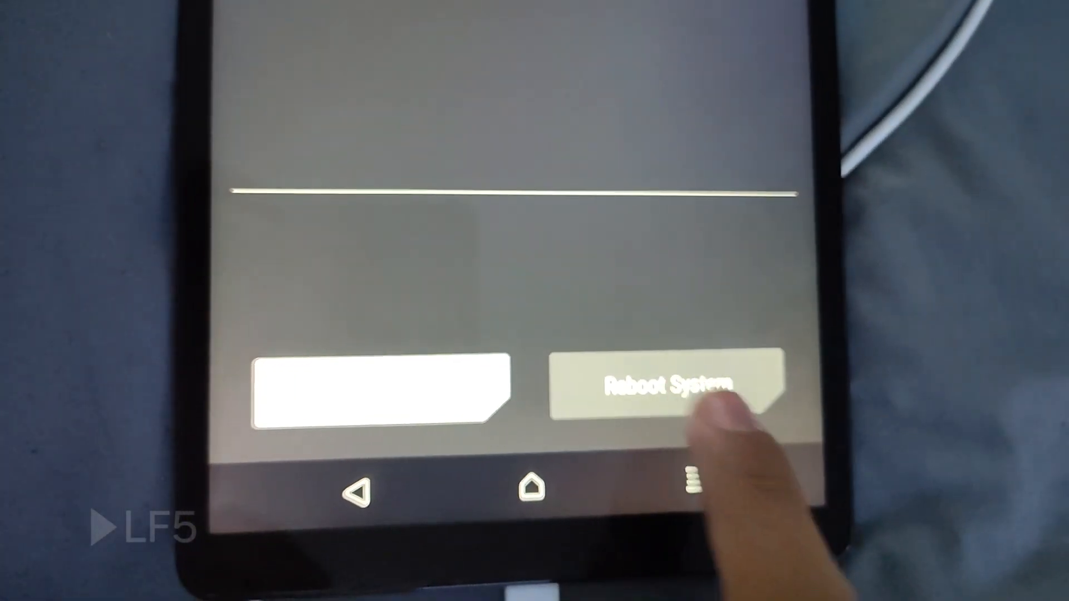
pyautogui.click(671, 381)
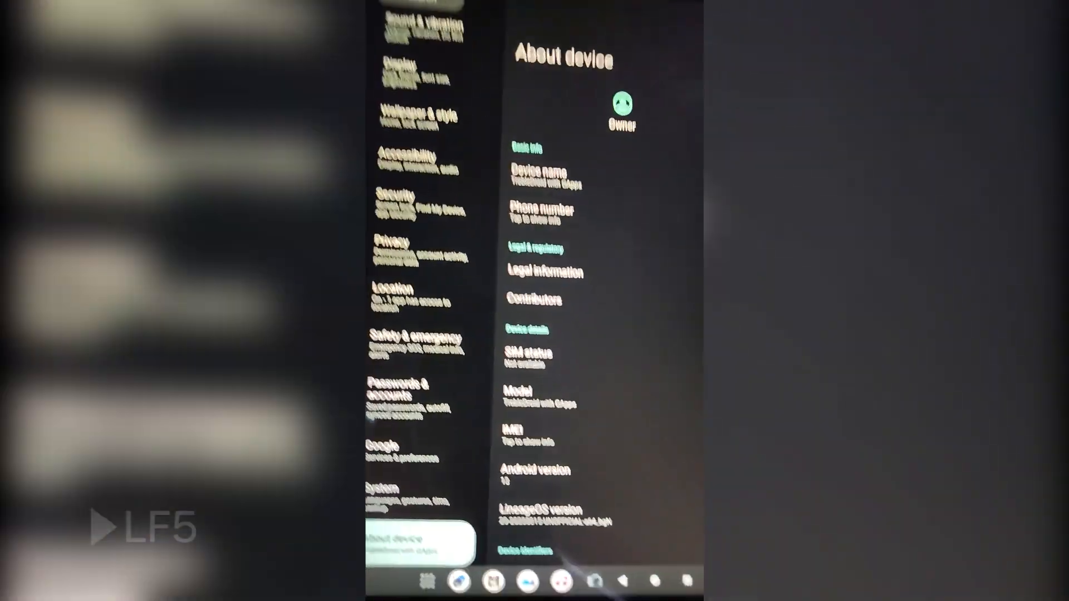
# Step: Show About device in Settings with the Android 13 and LineageOS version details
pyautogui.click(534, 475)
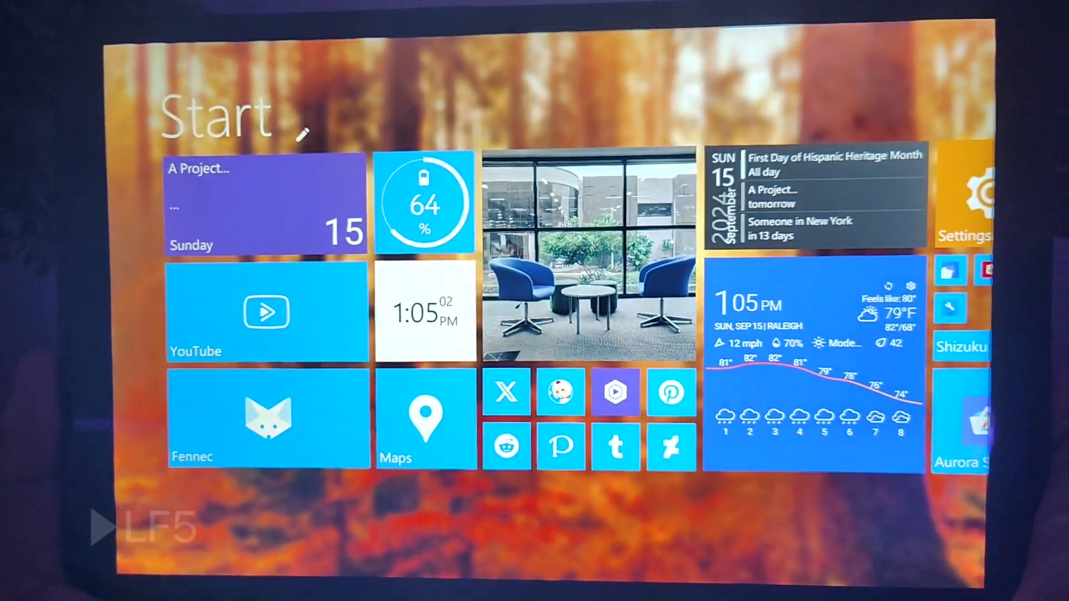
# Step: Swipe through the SquareHome live-tile pages and enter the settings from a tile
pyautogui.hscroll(3)
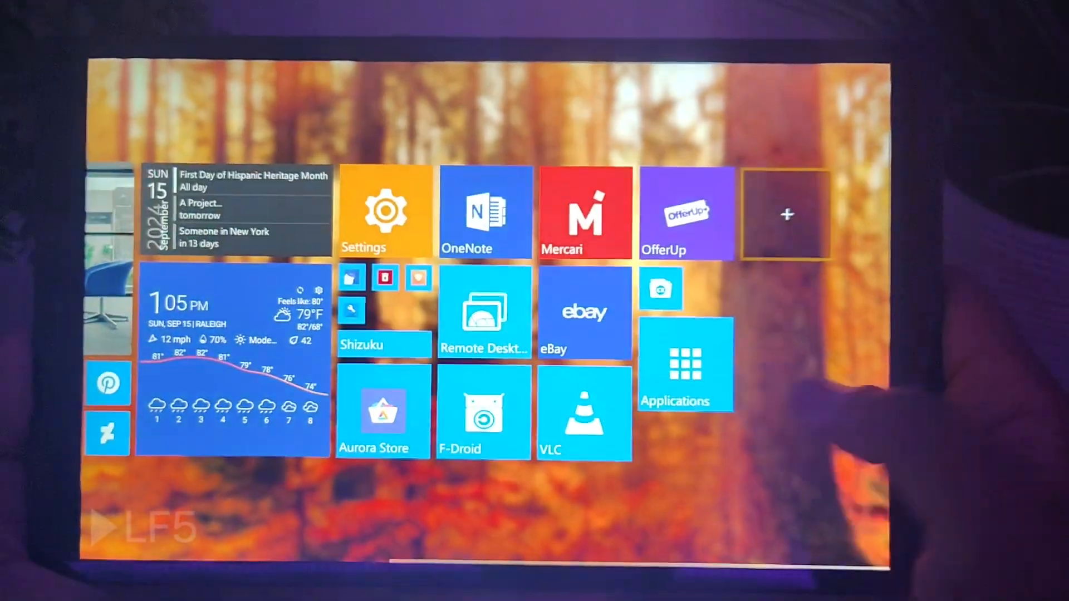
pyautogui.hscroll(3)
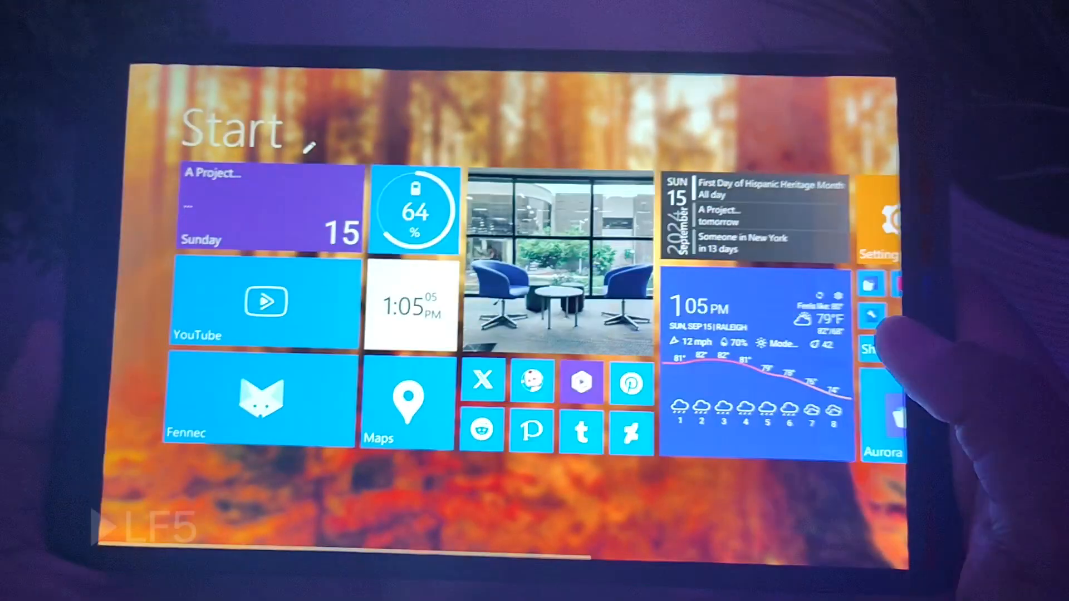
pyautogui.hscroll(3)
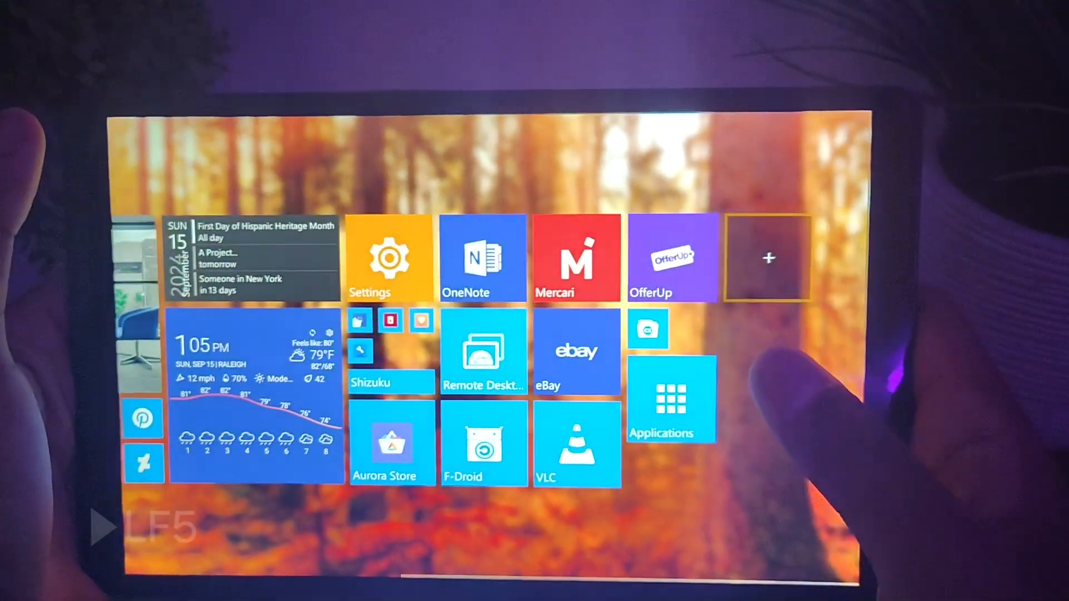
pyautogui.click(389, 260)
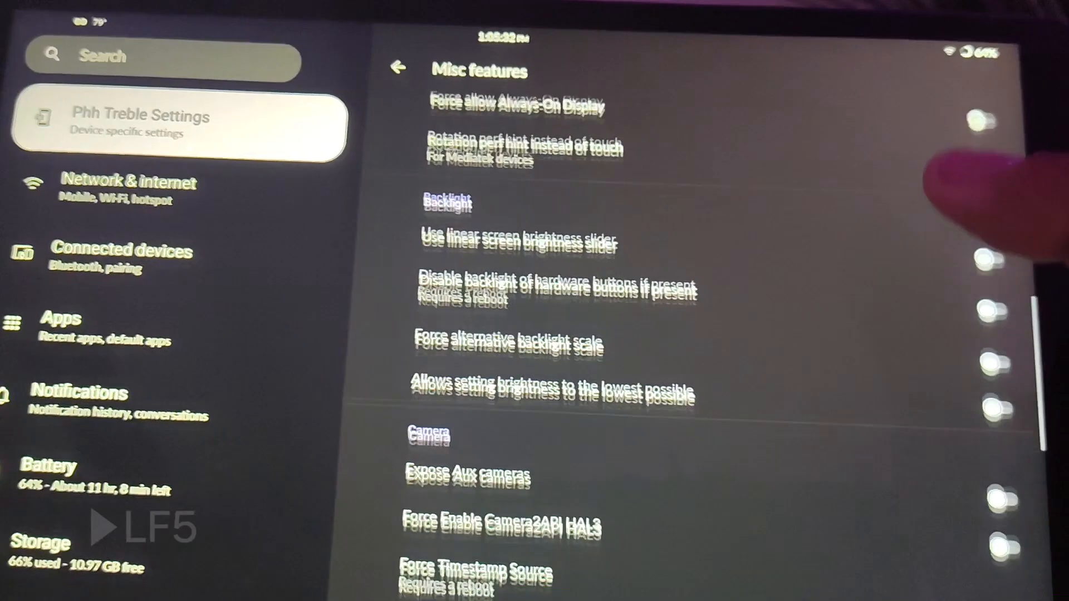
# Step: Scroll the Phh Treble Misc features page through its Backlight, Camera and Other options
pyautogui.scroll(-3)
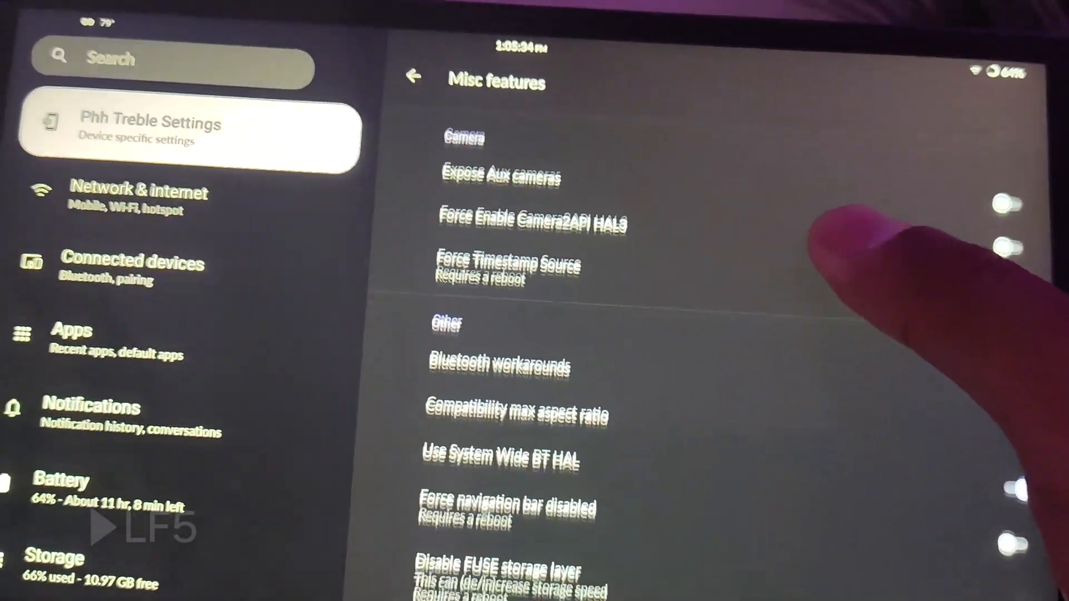
pyautogui.scroll(-3)
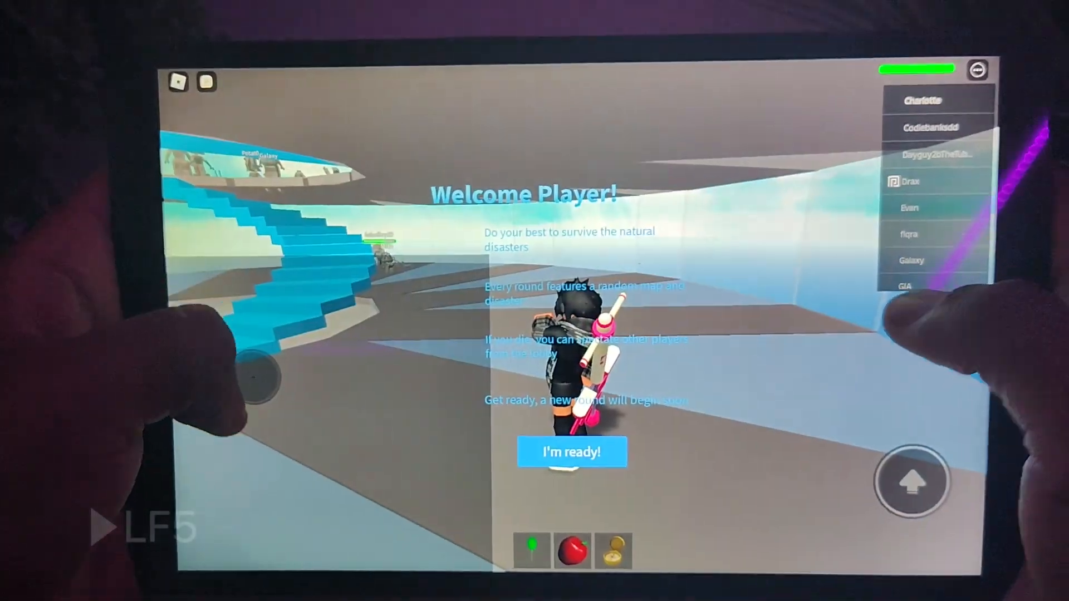
# Step: Accept the welcome with I'm ready!, then resume from the in-game settings back onto the map
pyautogui.click(571, 451)
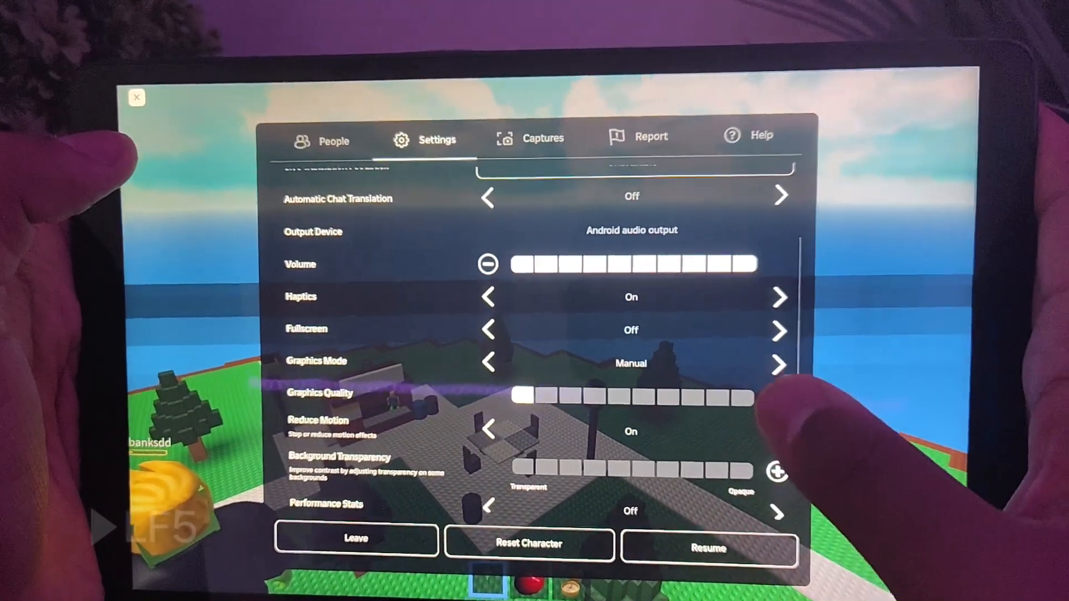
pyautogui.click(709, 549)
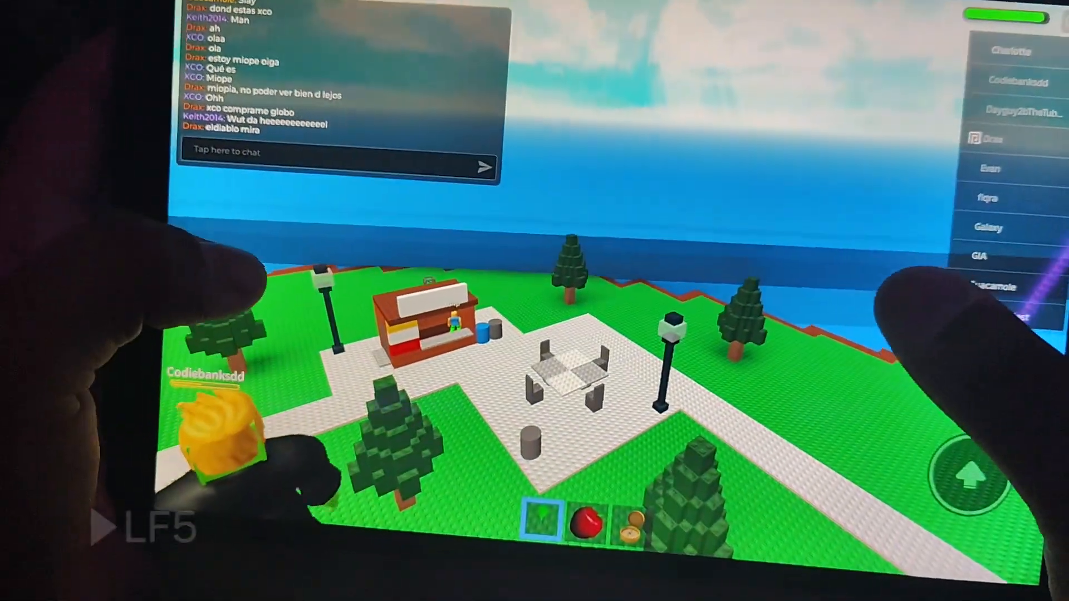